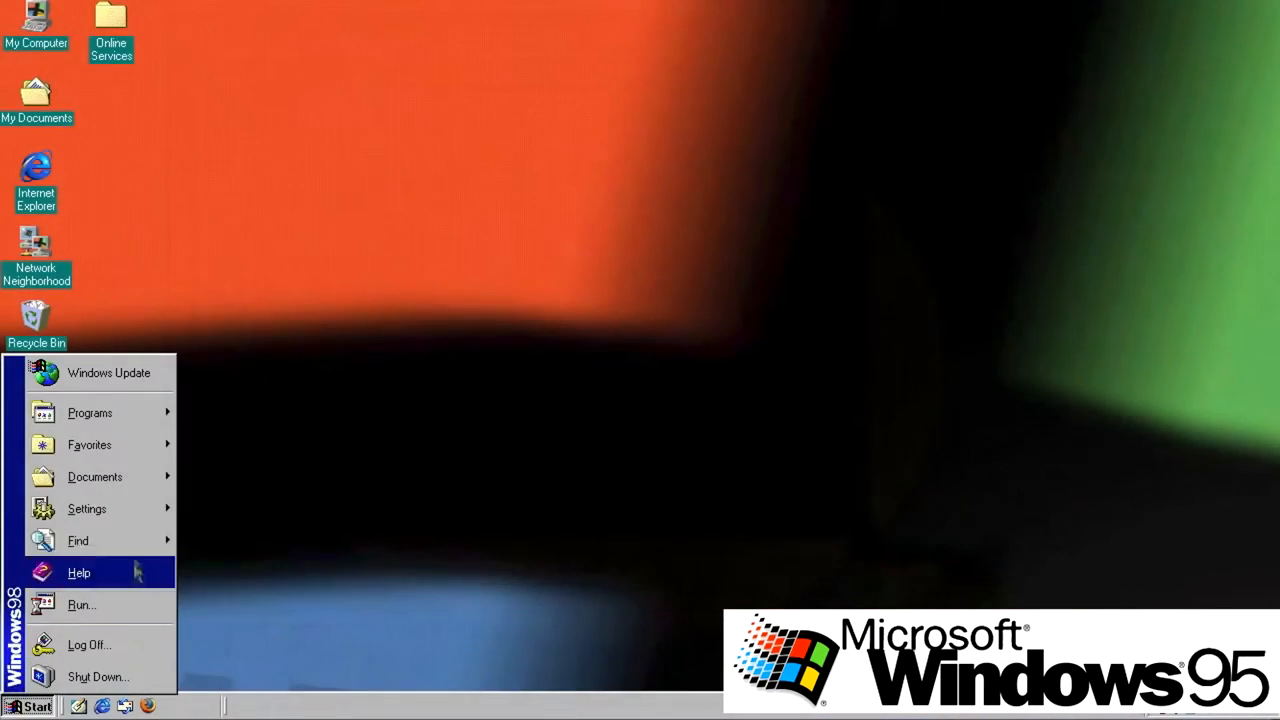
Tile the Houndstooth pattern across the desktop as the wallpaper via Display Properties.
left_click(88, 412)
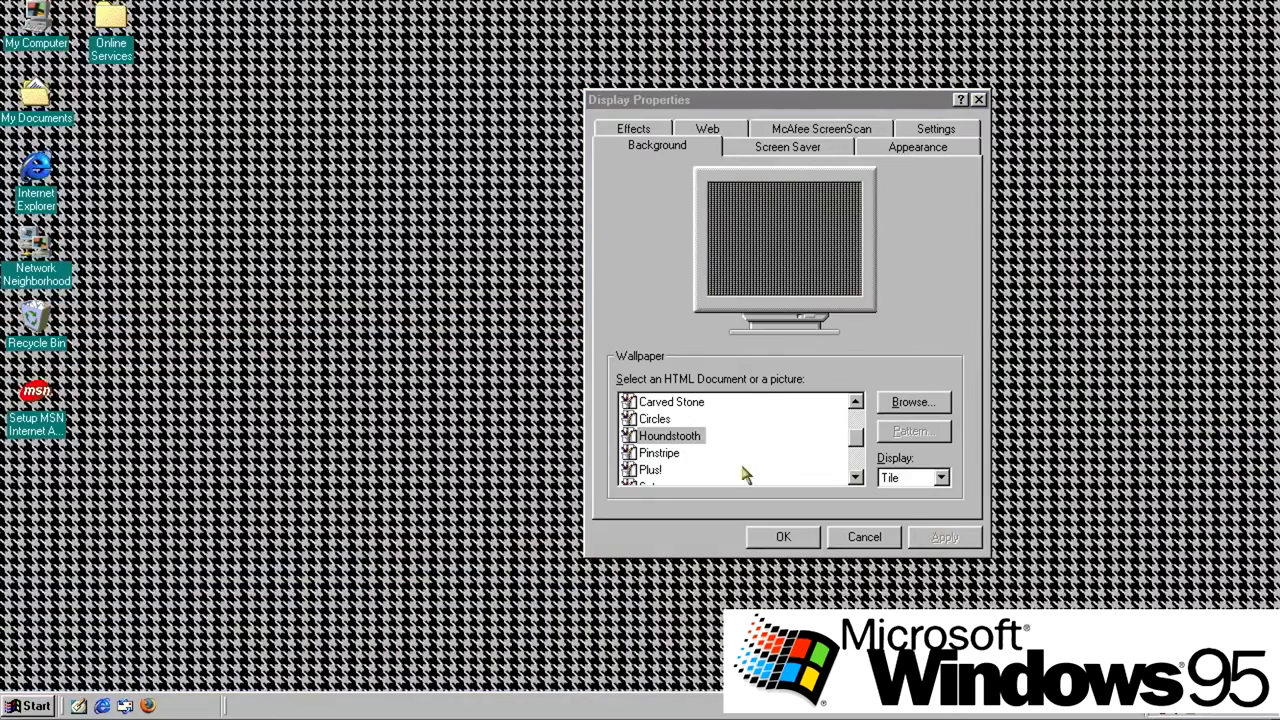
Set the Active Title Bar item to a pale grey-blue colour in the Appearance settings.
left_click(788, 148)
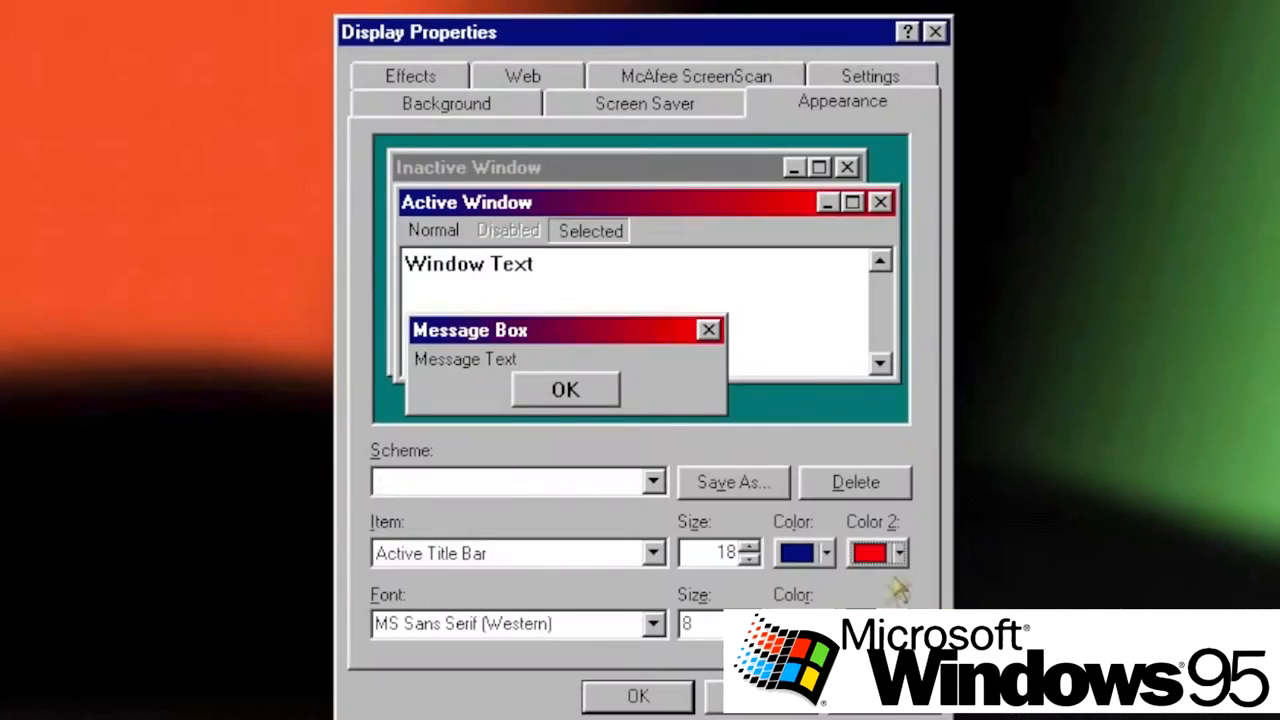
left_click(868, 552)
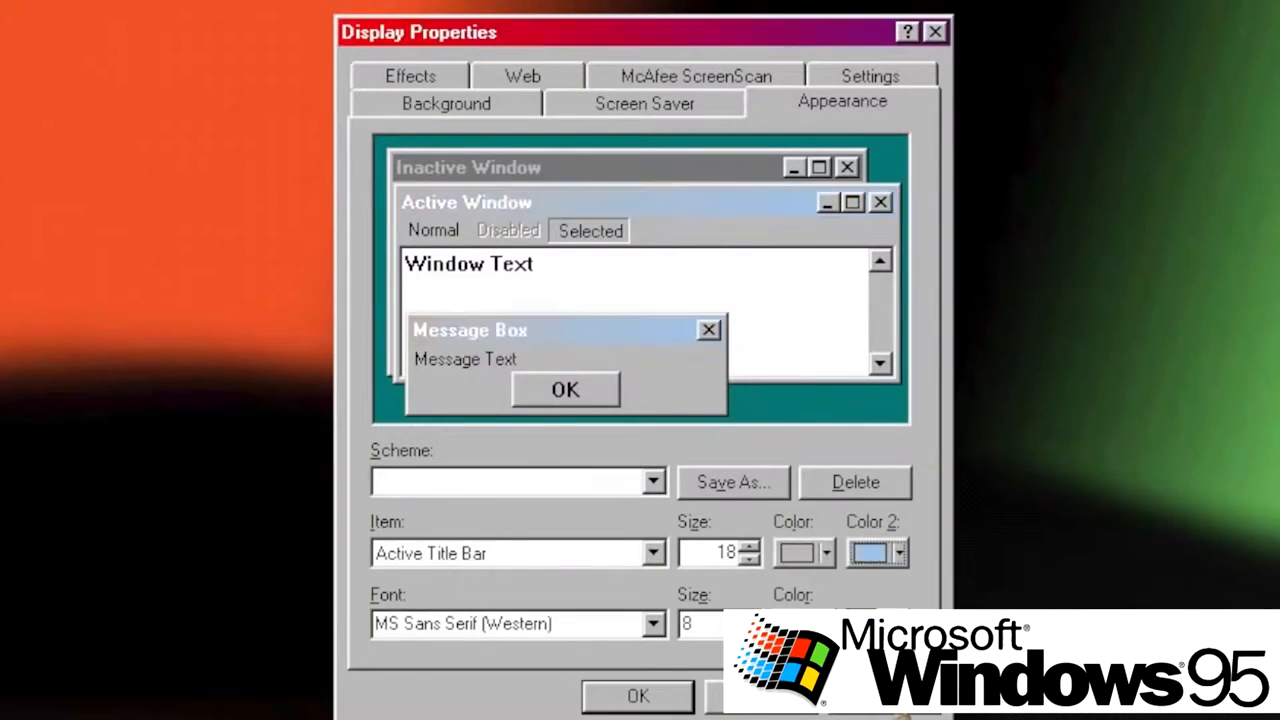